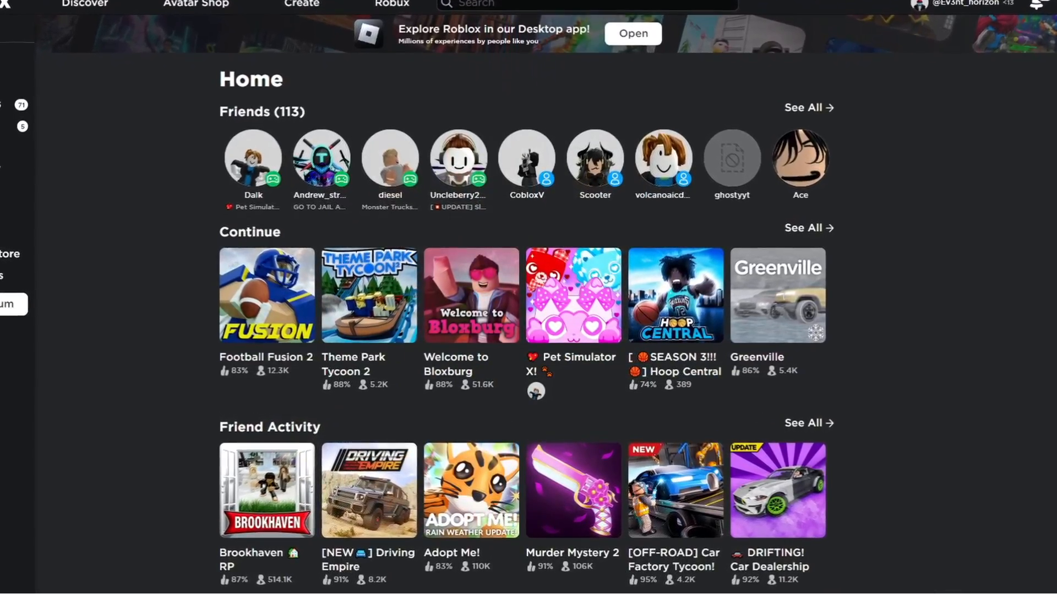
Step: Open the Avatar Editor showing the avatar's currently equipped items
left_click(963, 5)
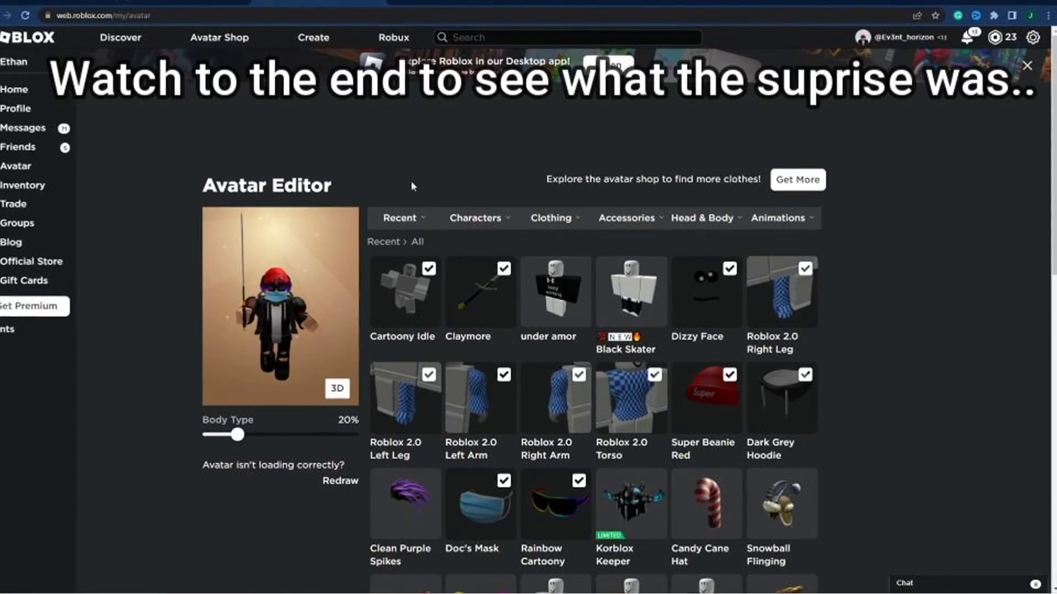
Step: Equip the under amor shirt and the Justin shirt from the Recent items grid
scroll("down", 3)
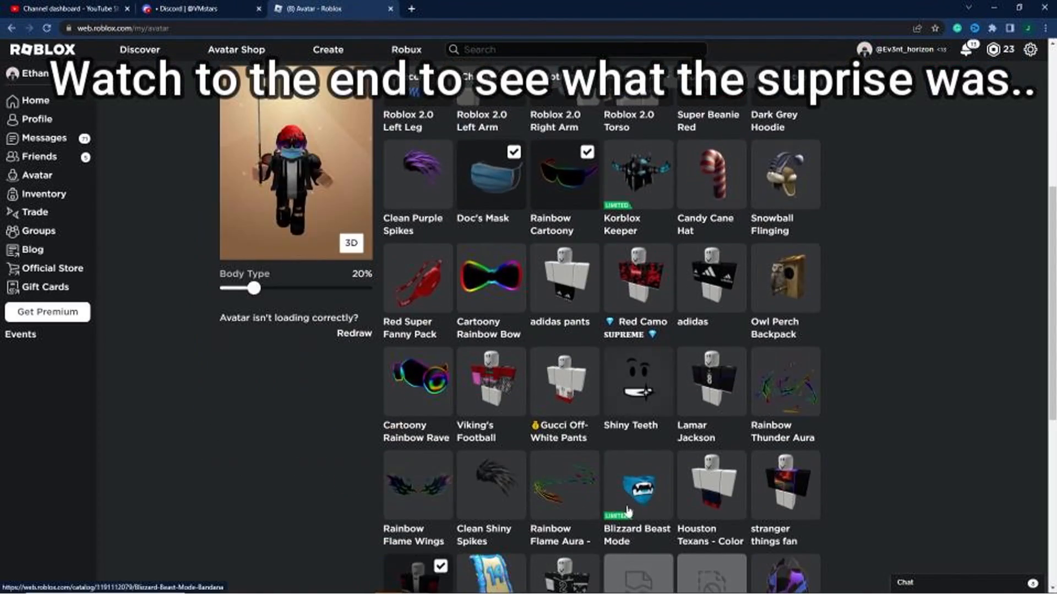
scroll("down", 3)
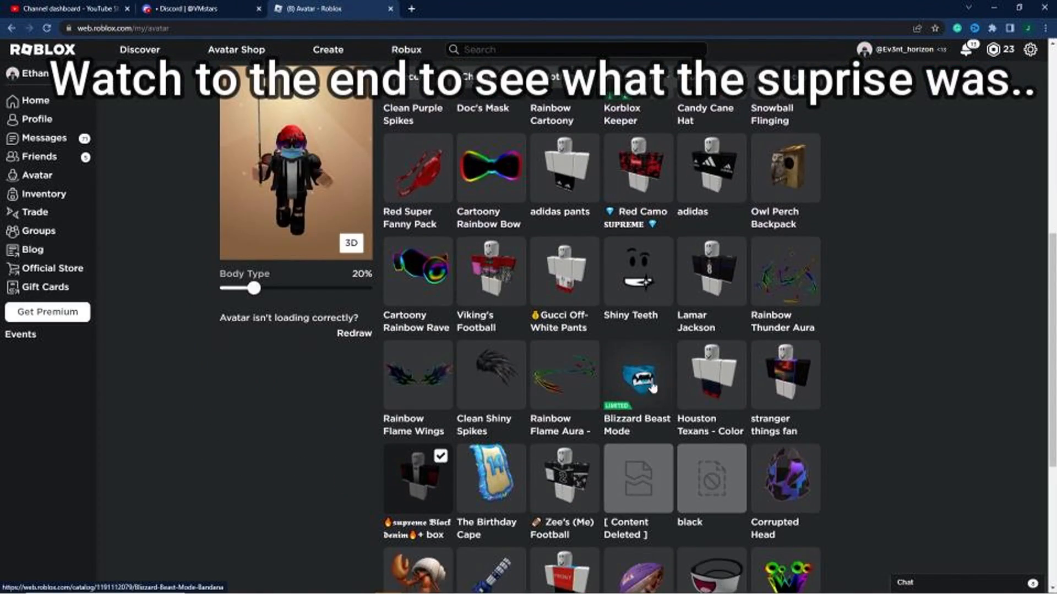
scroll("up", 3)
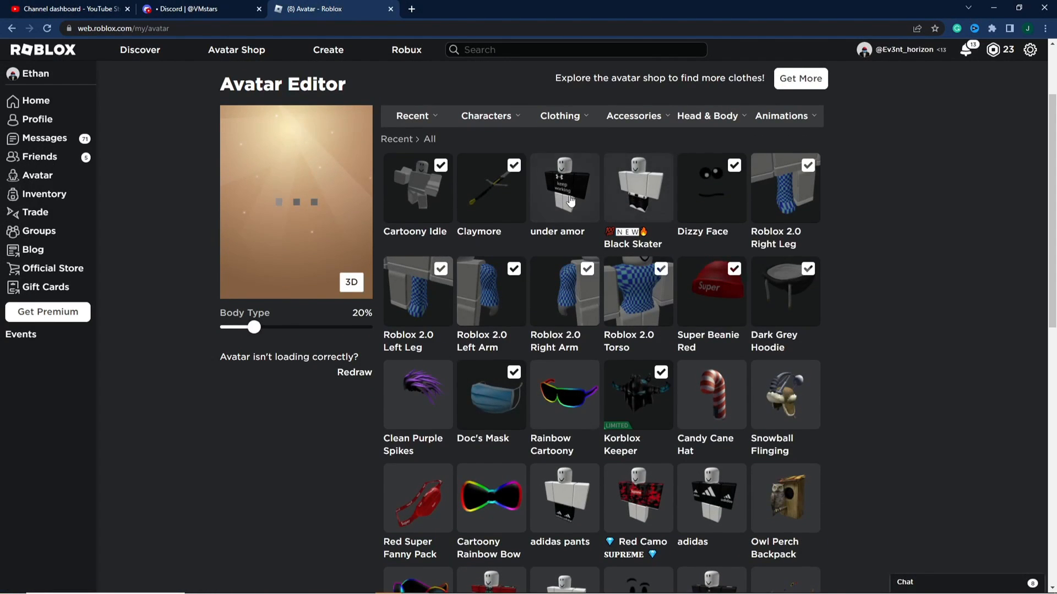
left_click(565, 187)
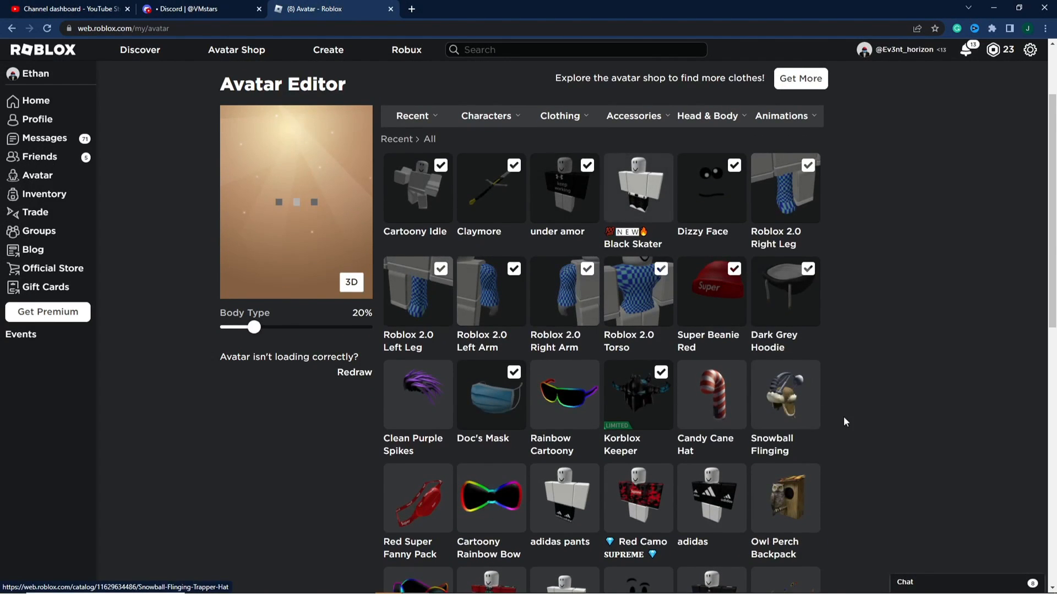
scroll("down", 3)
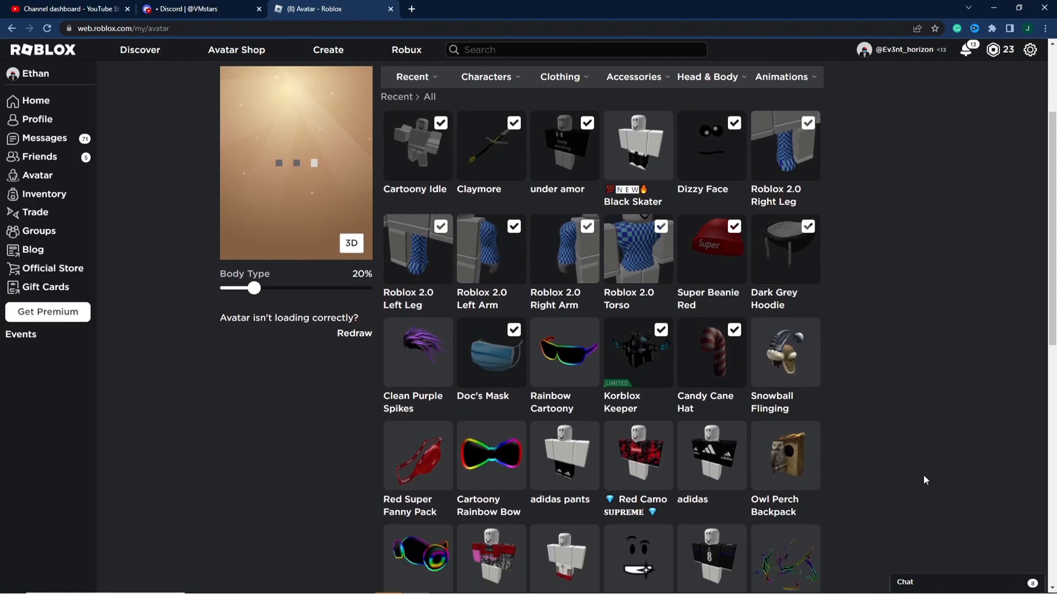
scroll("down", 3)
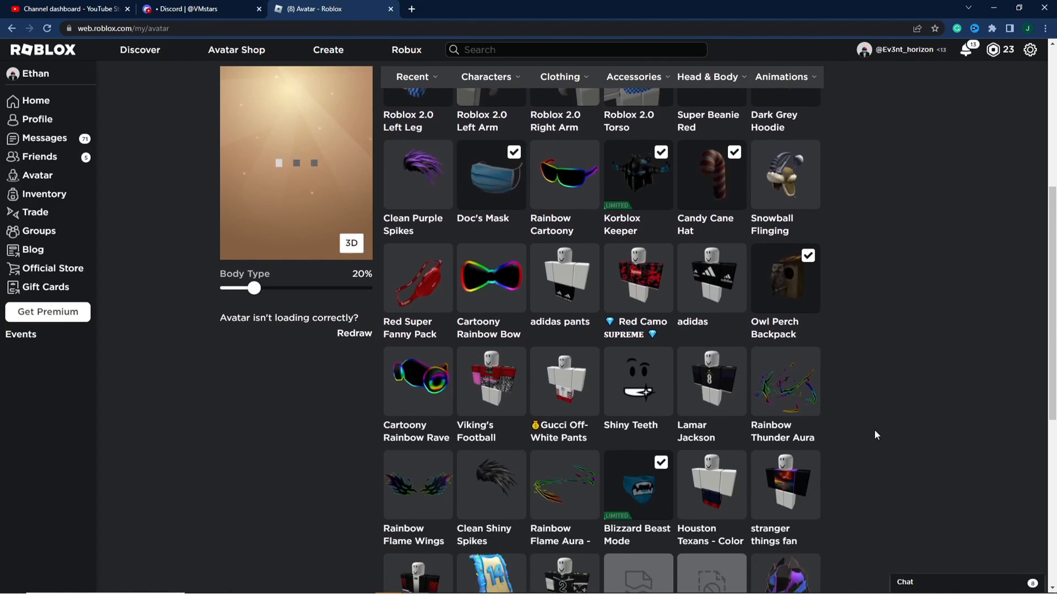
scroll("down", 3)
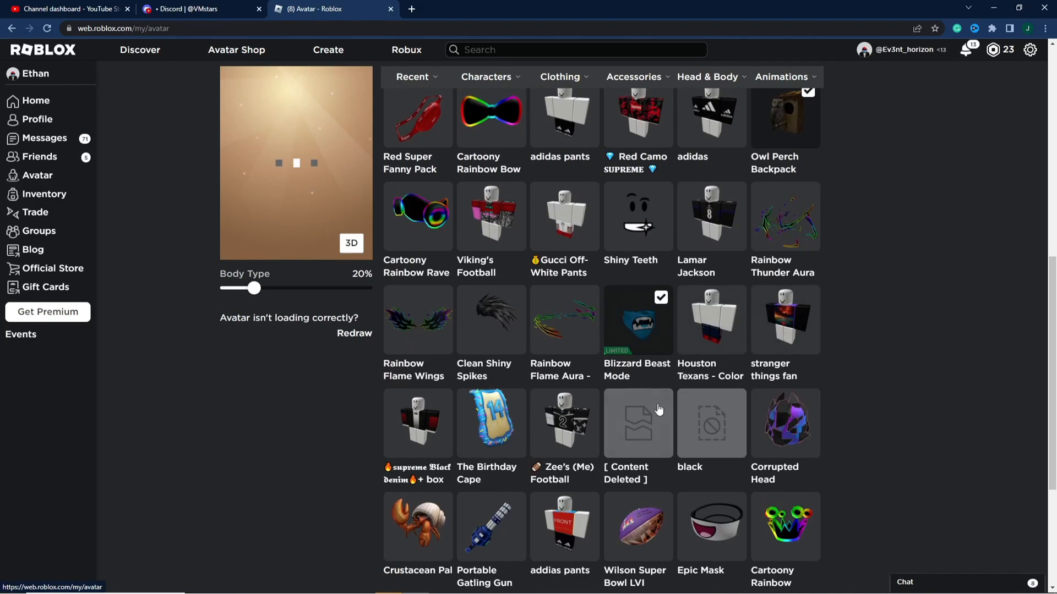
scroll("down", 3)
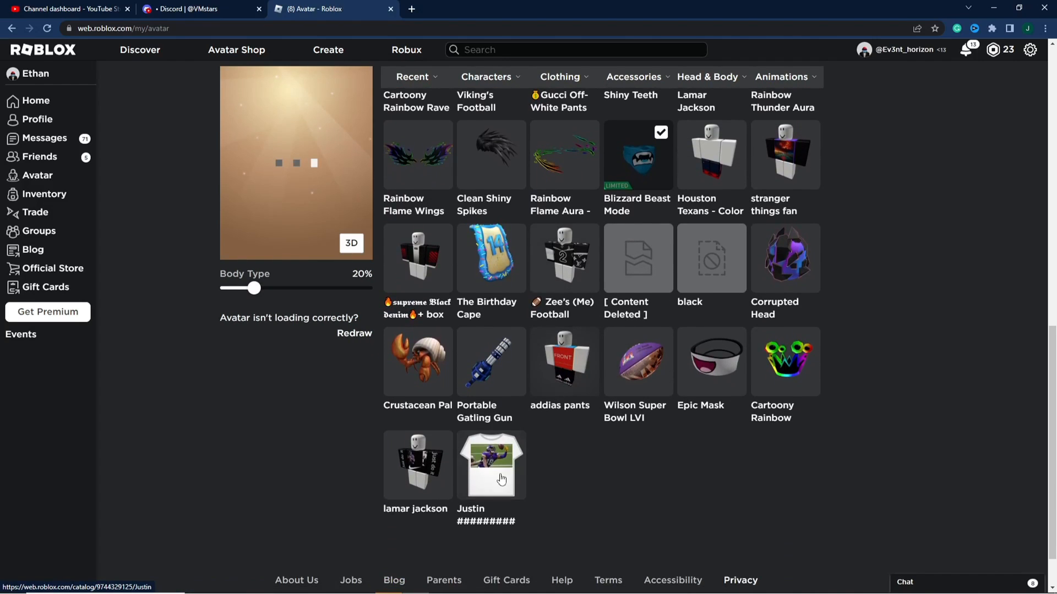
left_click(491, 466)
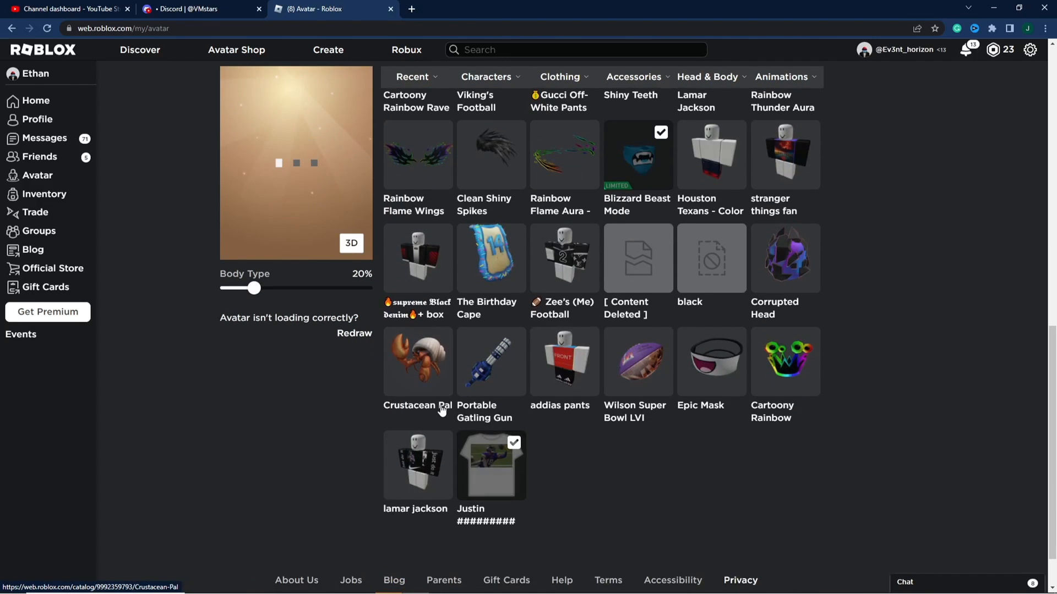
scroll("up", 3)
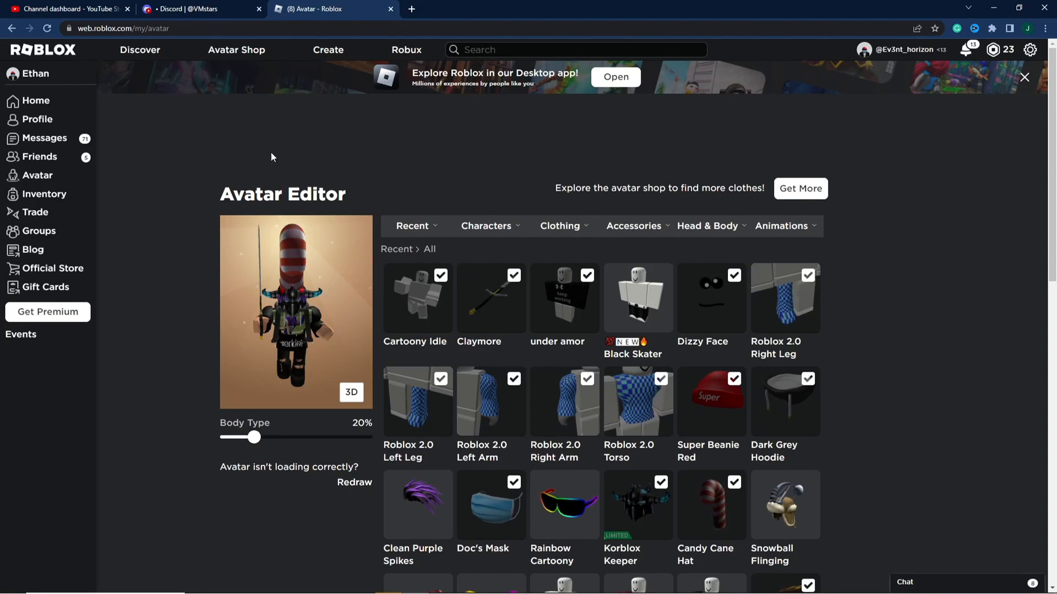
Step: Browse the Climb, Fall and Emotes animation lists, then return to Home
left_click(784, 225)
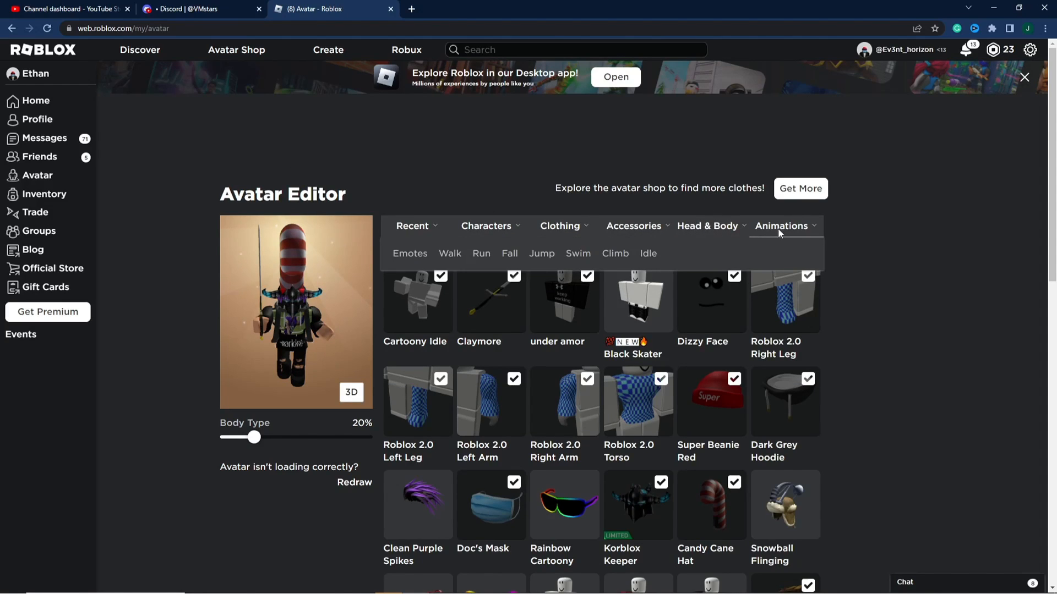
left_click(613, 253)
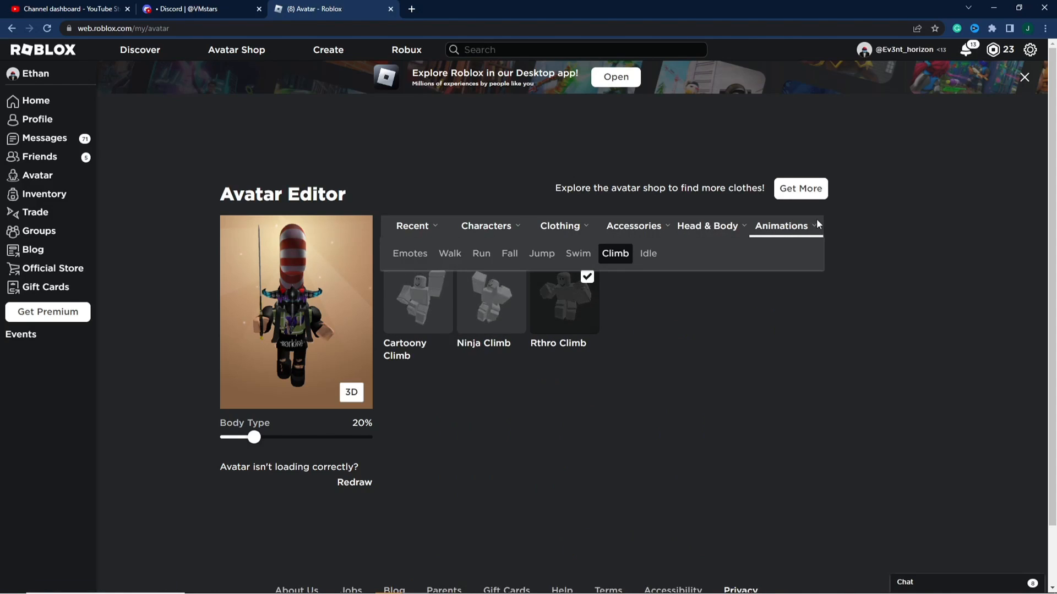
left_click(647, 253)
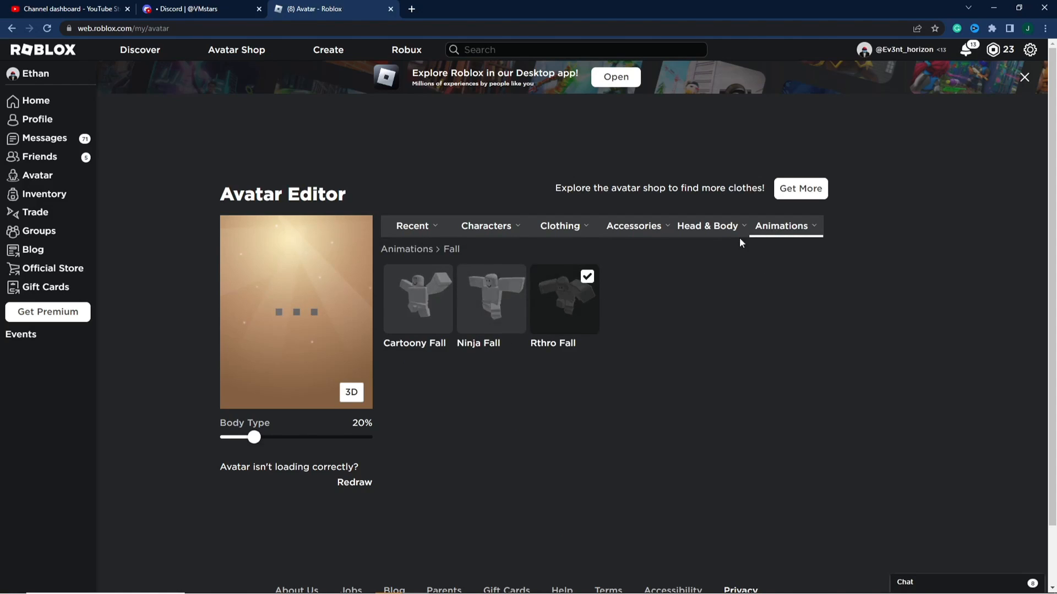
left_click(781, 226)
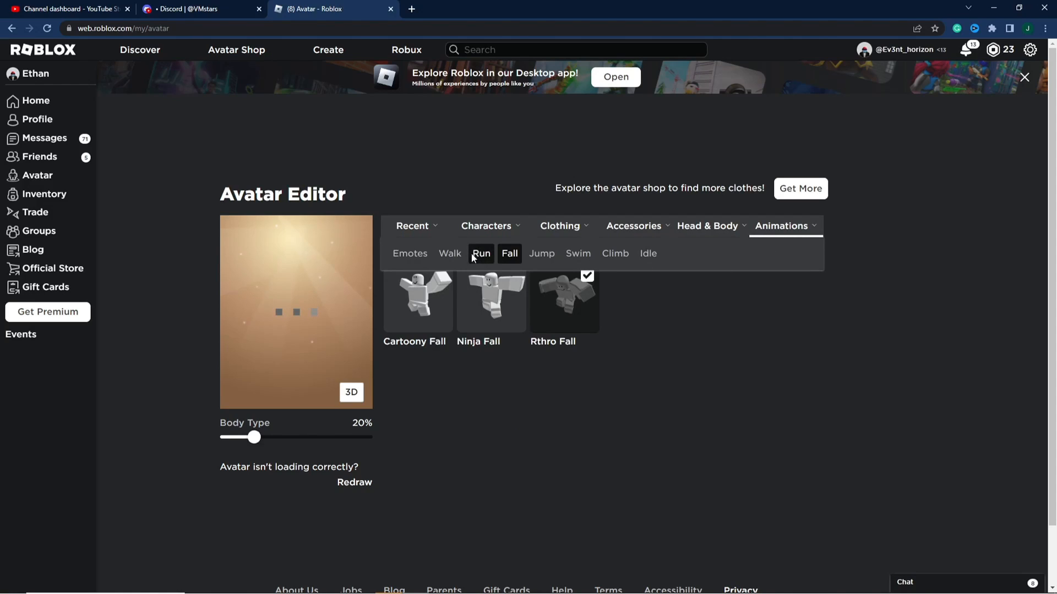
left_click(450, 254)
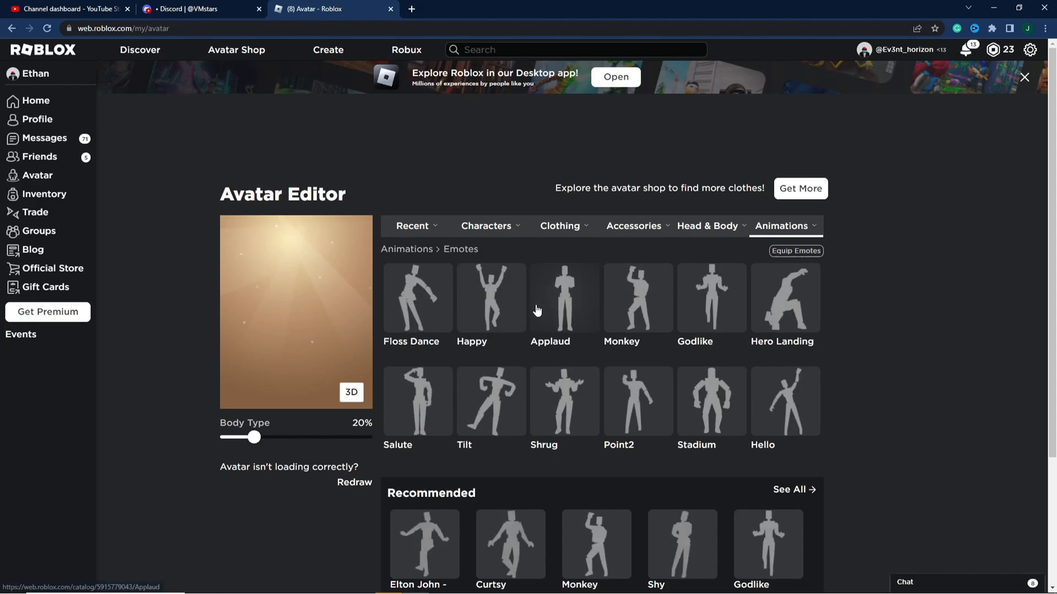
mouse_move(36, 100)
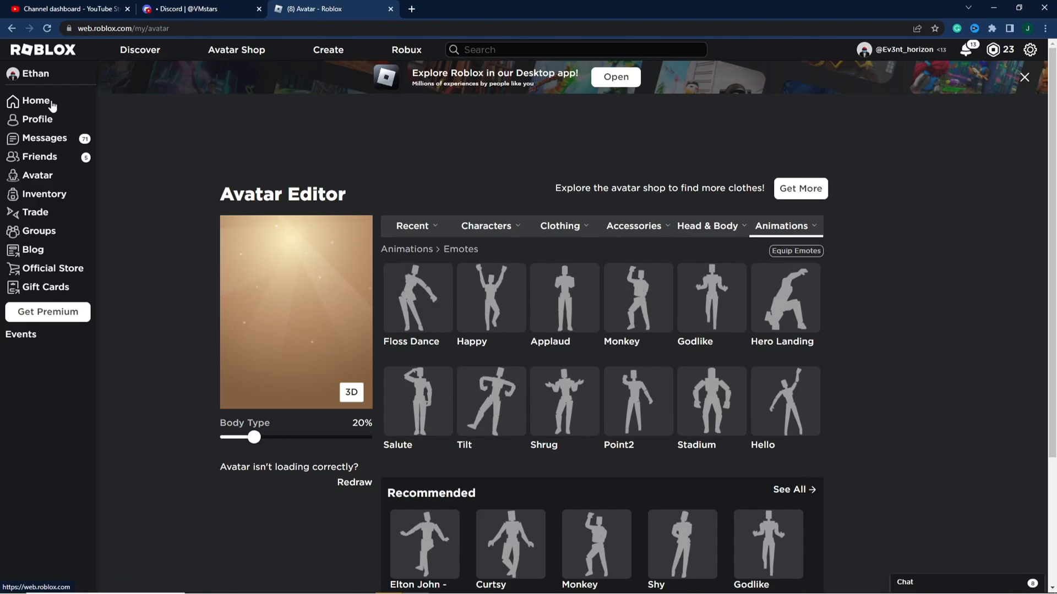
left_click(35, 100)
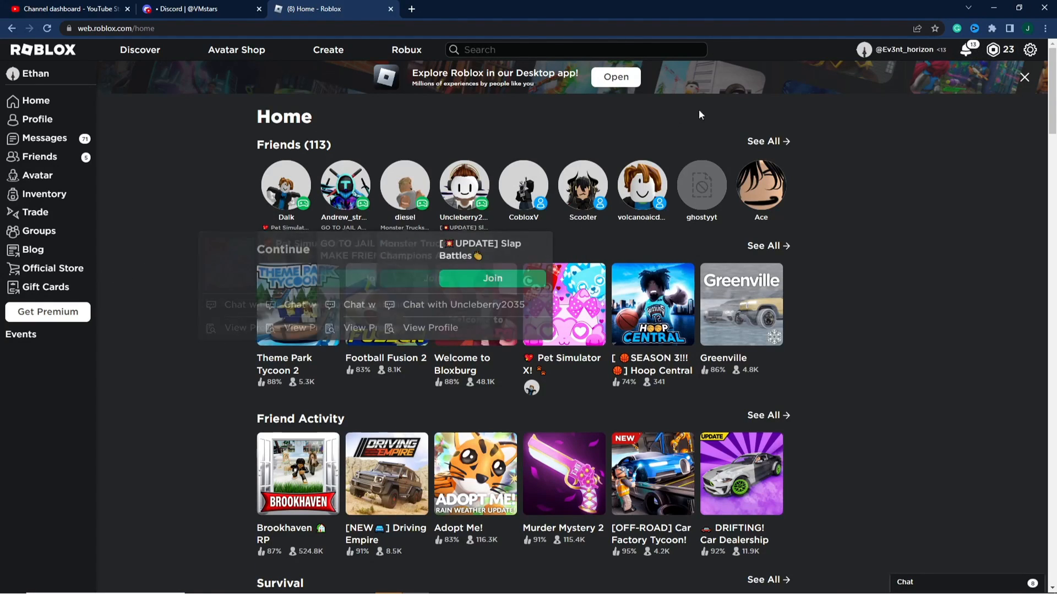
Step: Edit the display name in account settings to Ethan_Hghs
left_click(1030, 49)
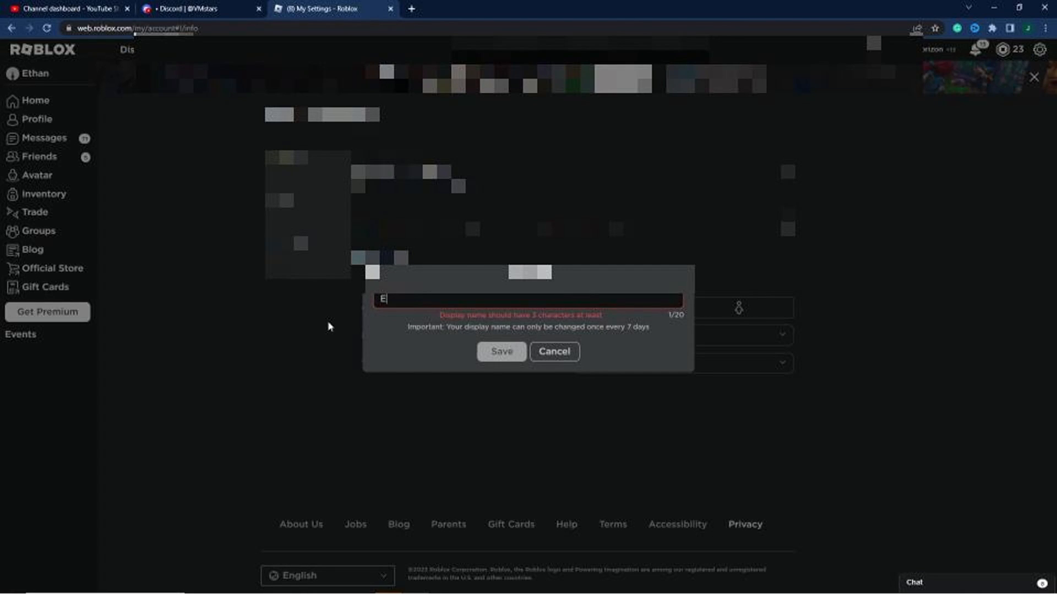
type("than")
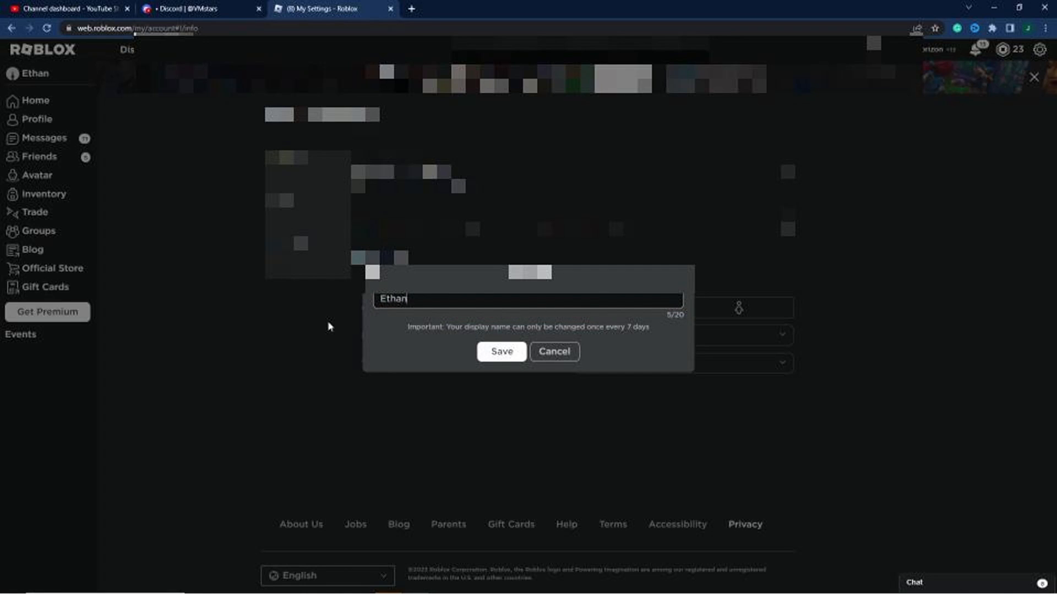
type("_")
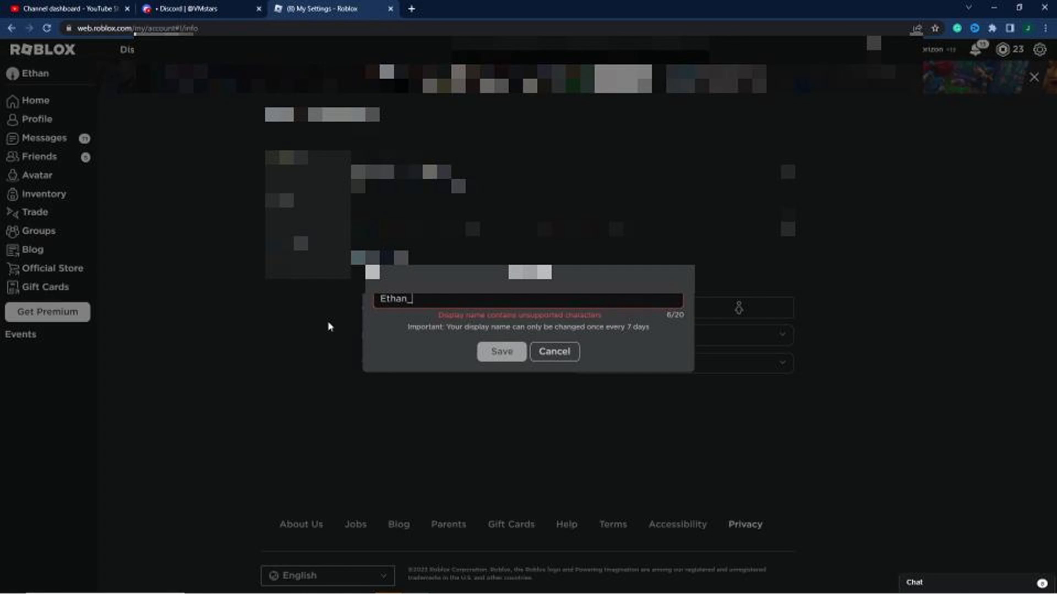
type("Hg")
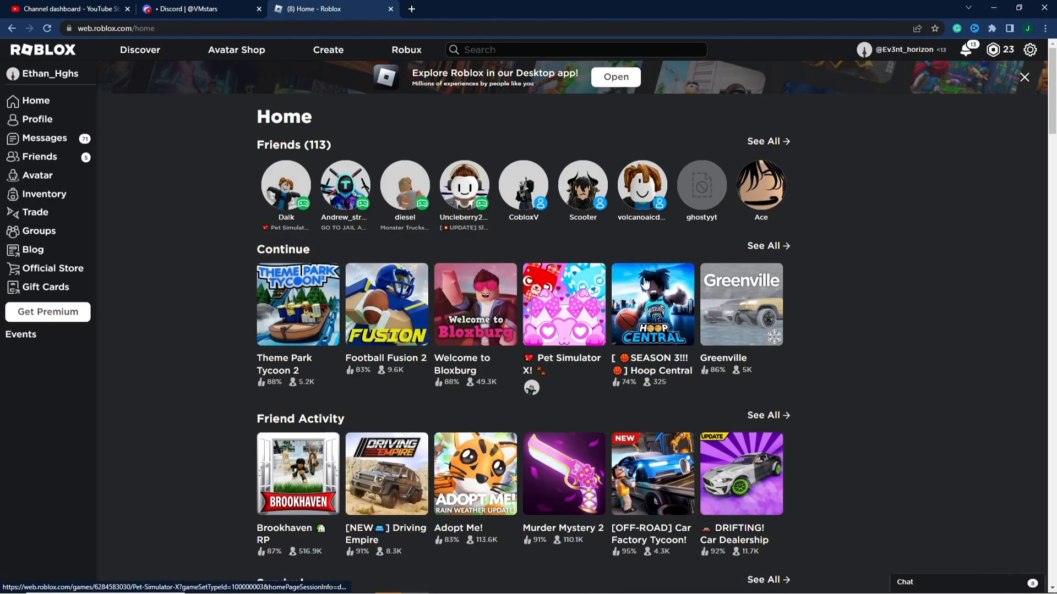
Step: Accept Lamb's friend request from the Requests tab, then go to Messages
left_click(39, 157)
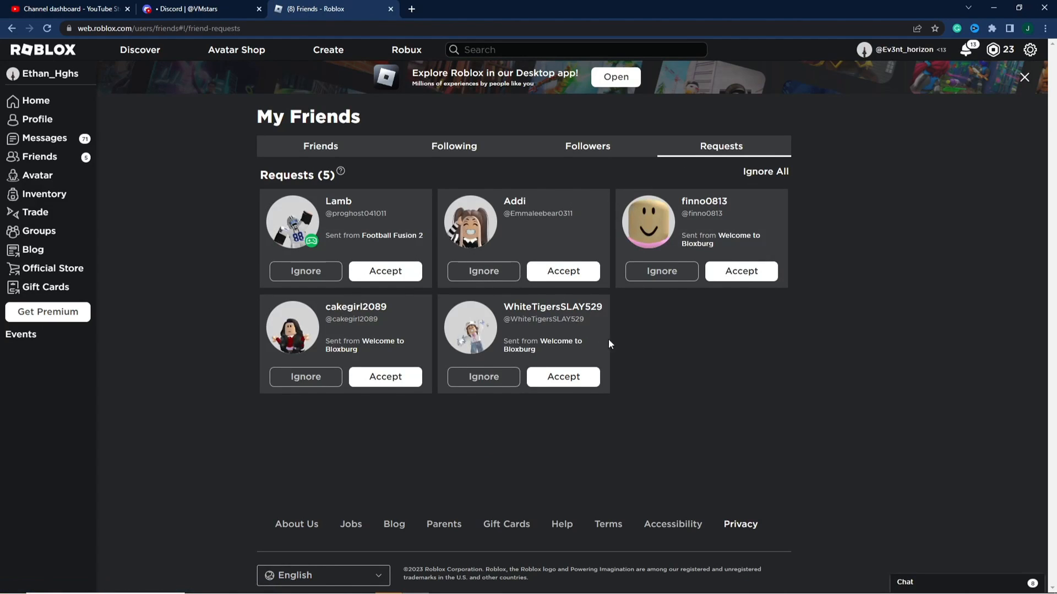
mouse_move(224, 351)
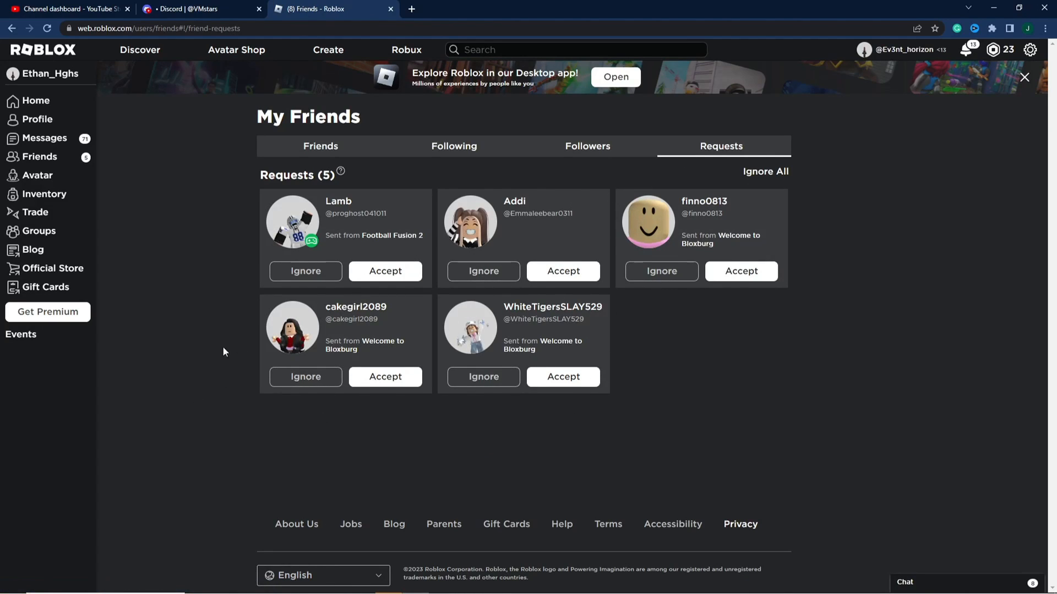
left_click(587, 146)
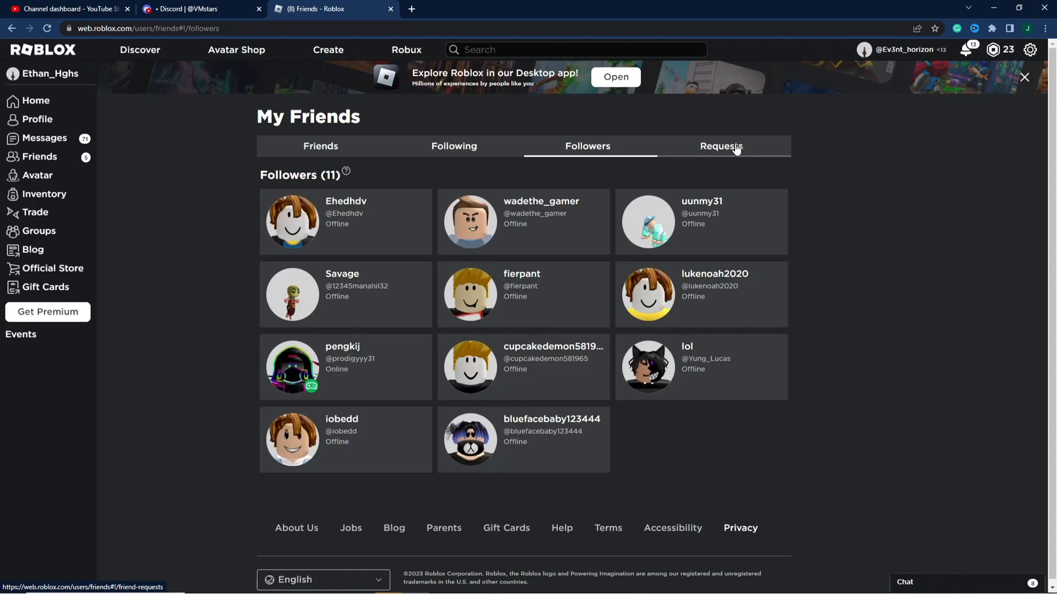
left_click(721, 146)
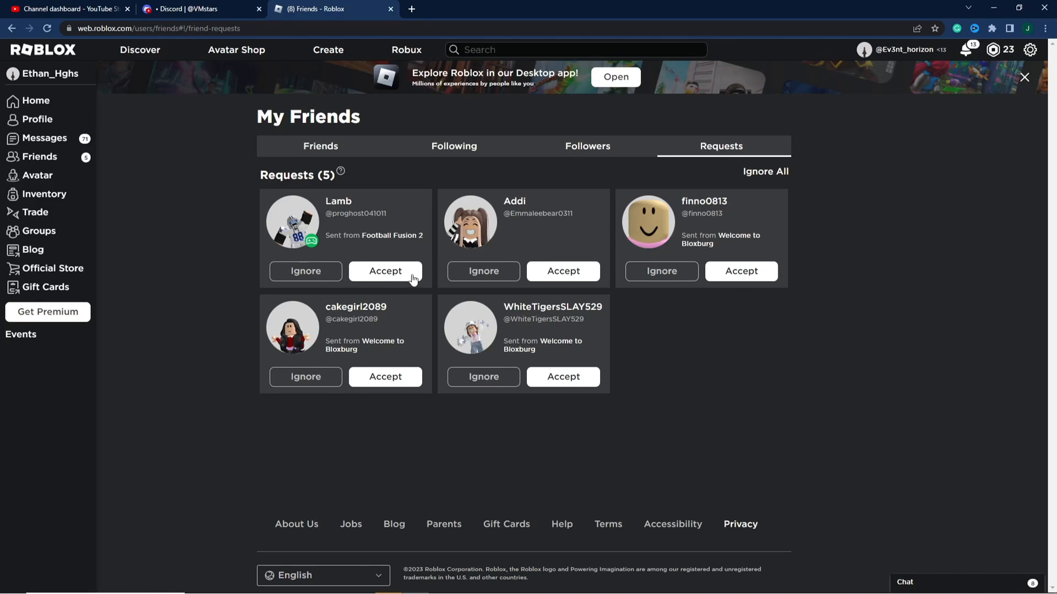
left_click(385, 271)
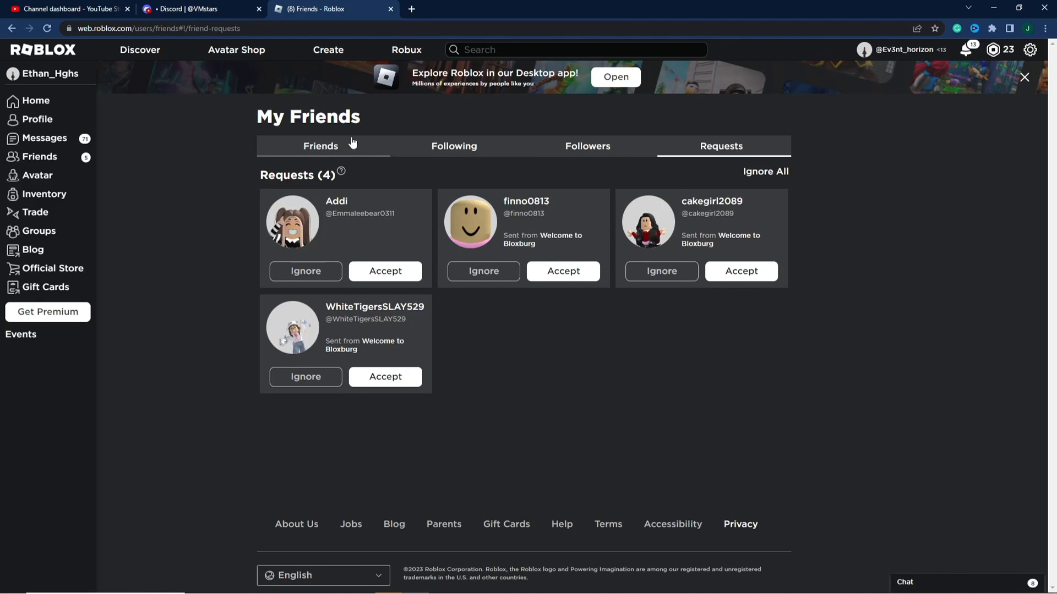
left_click(45, 138)
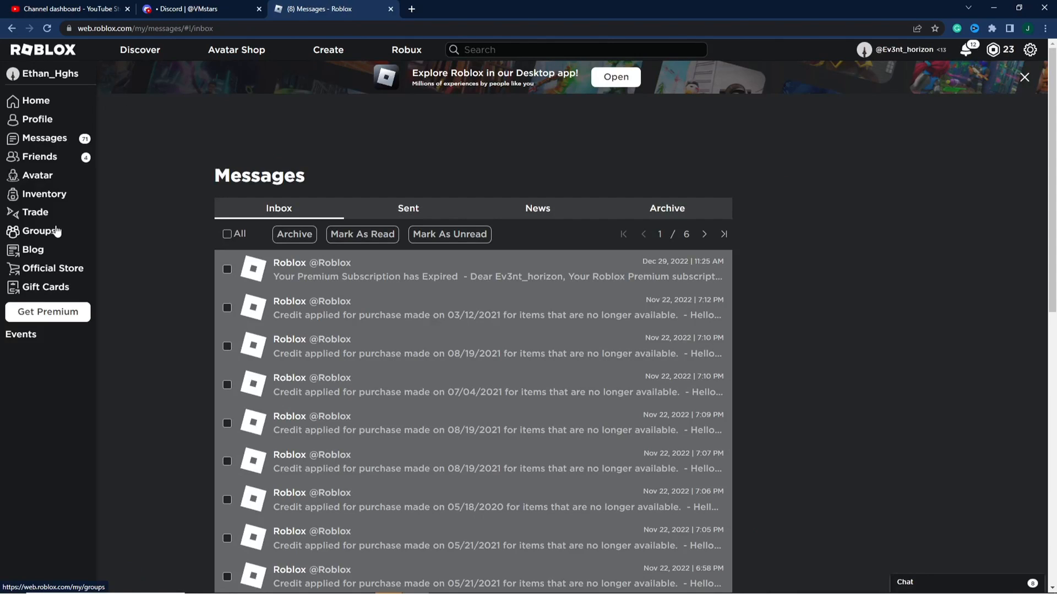
mouse_move(123, 98)
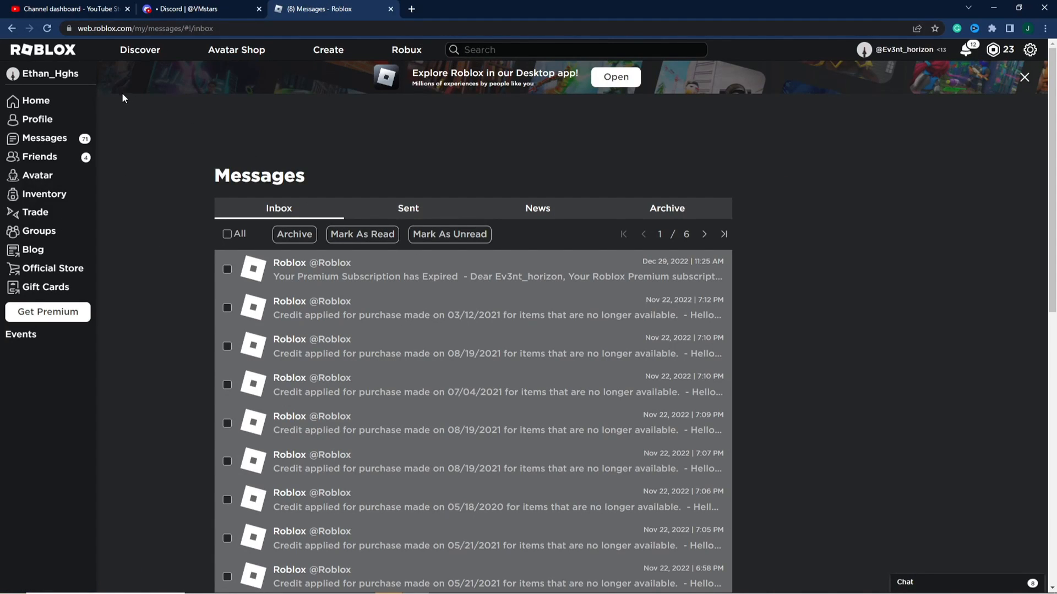
left_click(37, 100)
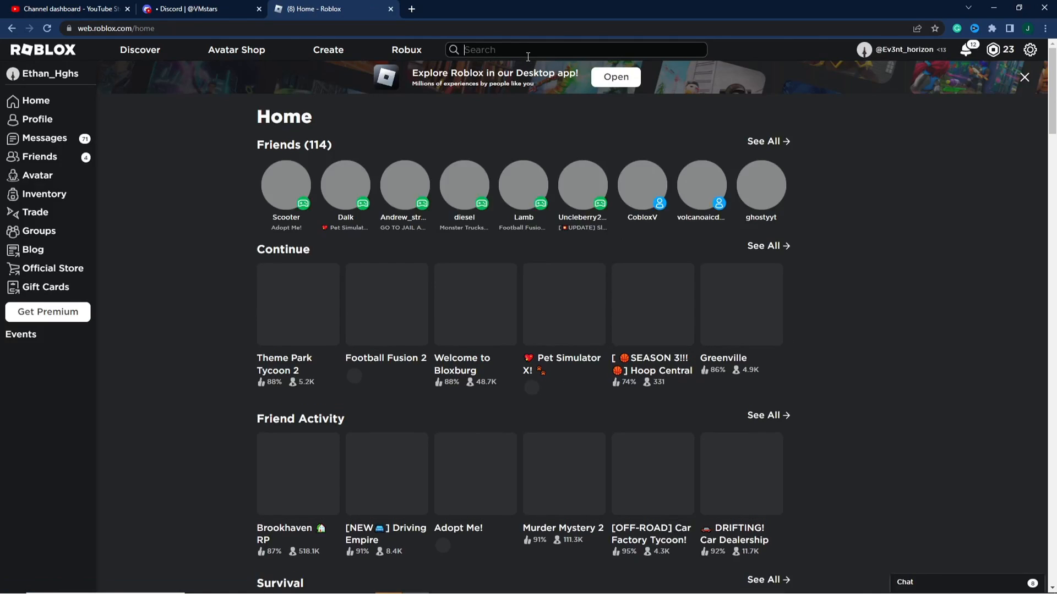
type("CobloxV")
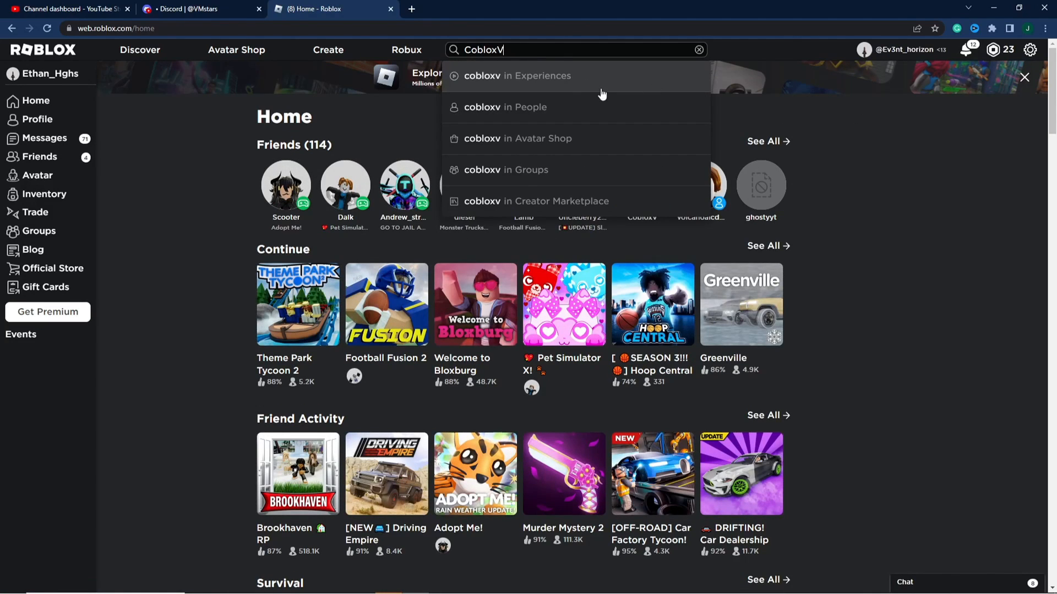
mouse_move(561, 84)
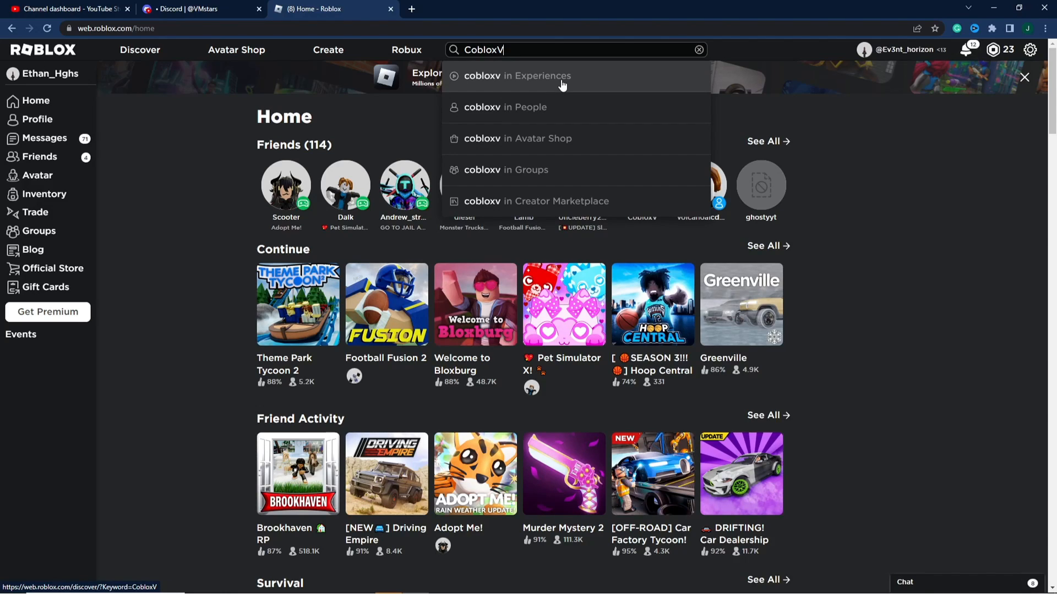
left_click(506, 106)
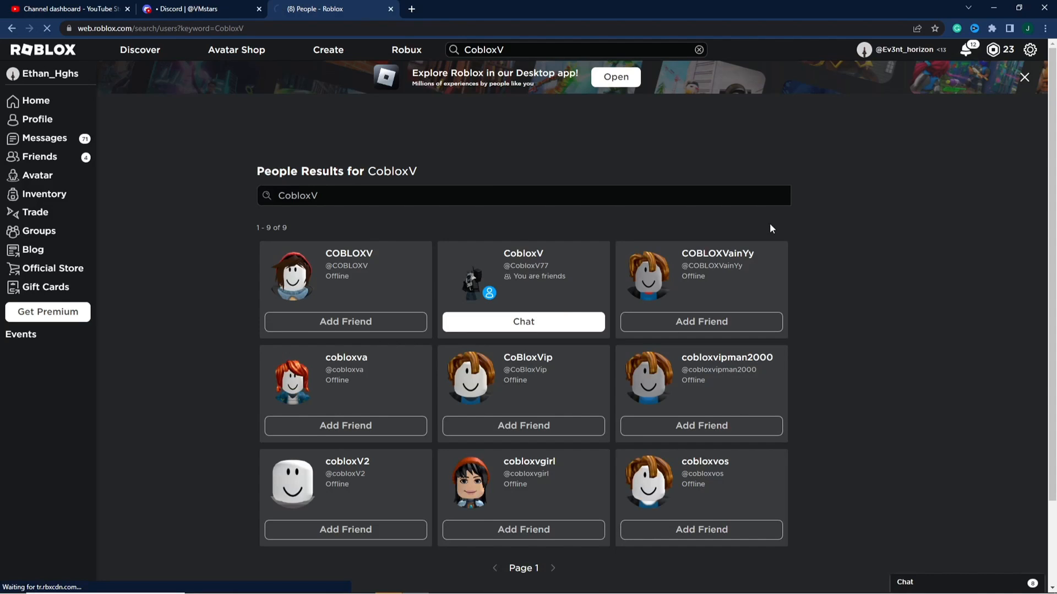
left_click(523, 270)
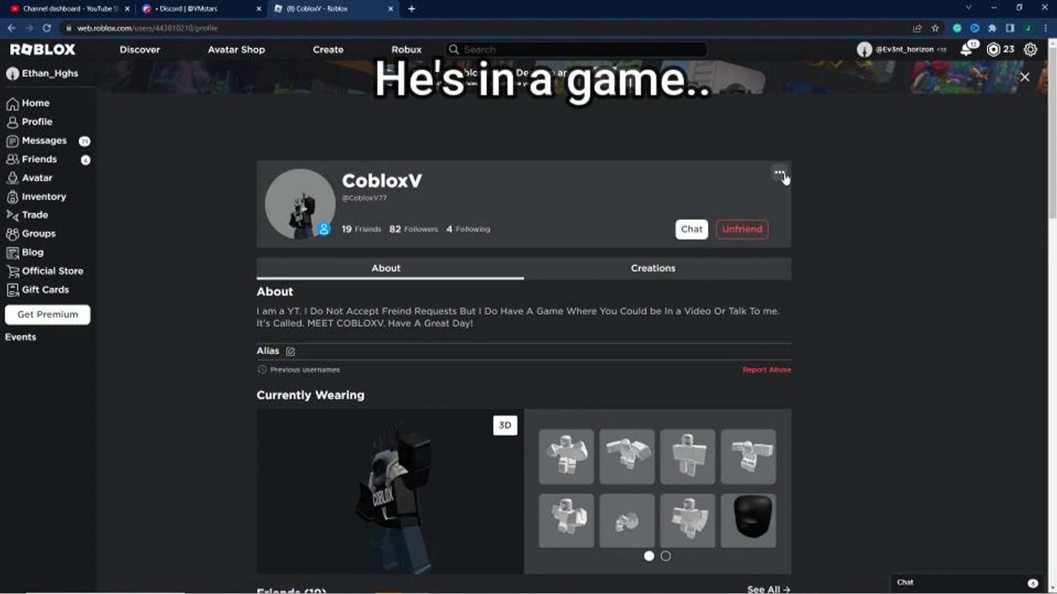
left_click(690, 229)
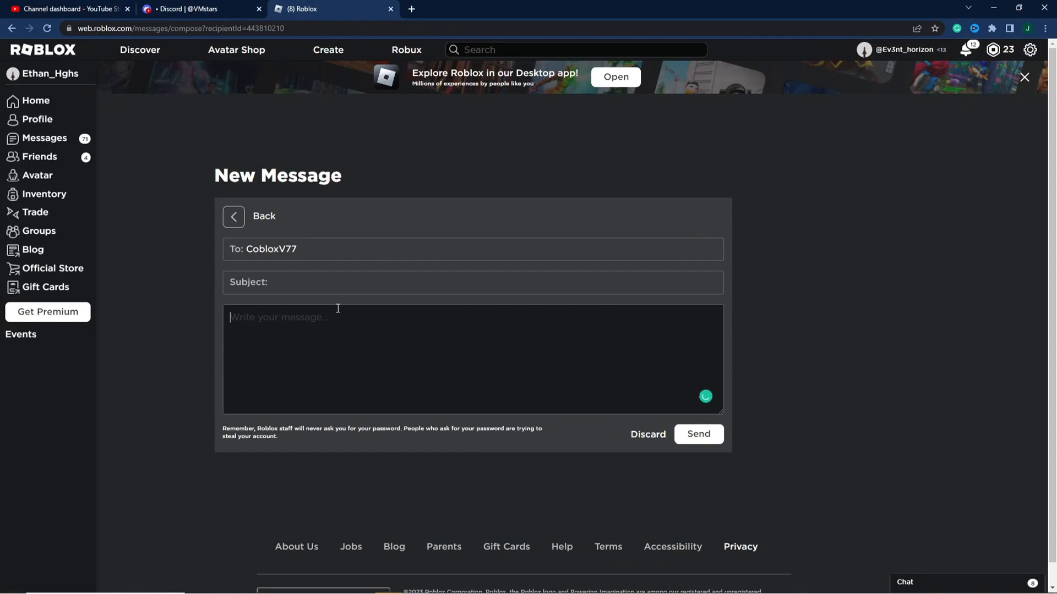
type("Hi.")
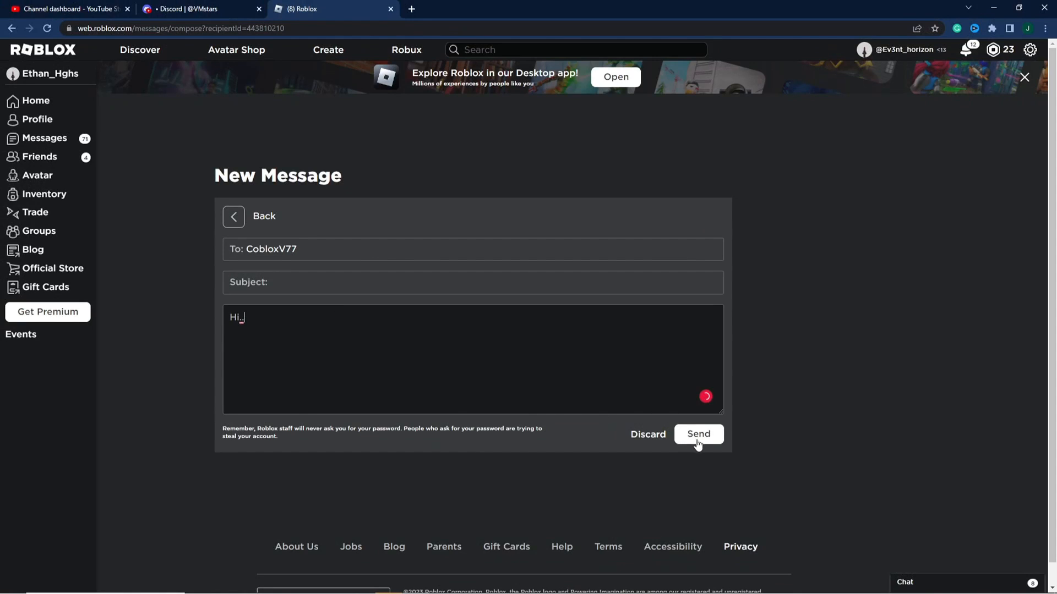
left_click(698, 435)
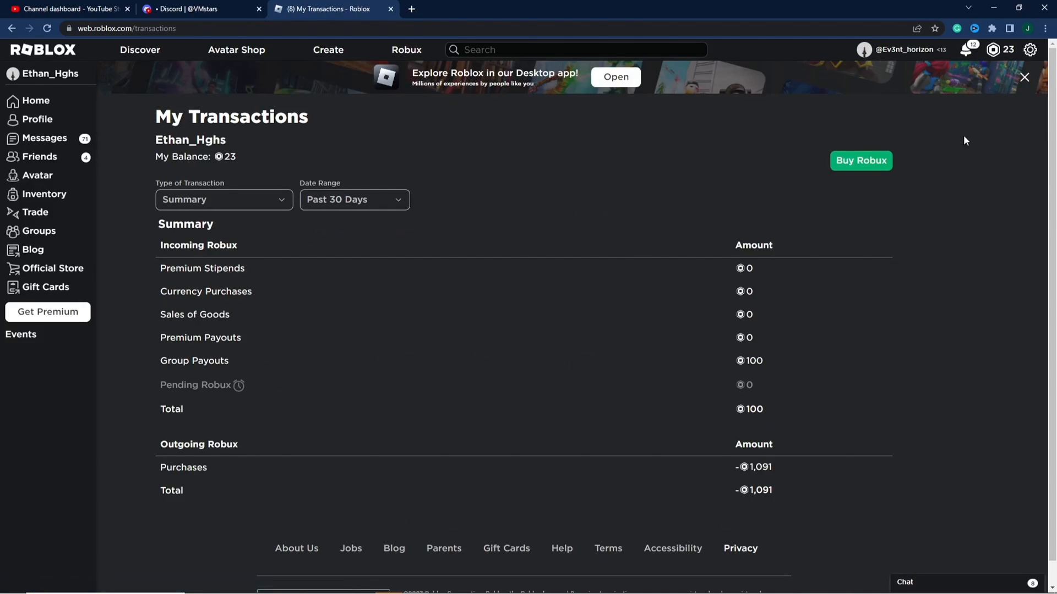
Step: Choose the 1,700 Robux package on the Buy Robux page
left_click(860, 160)
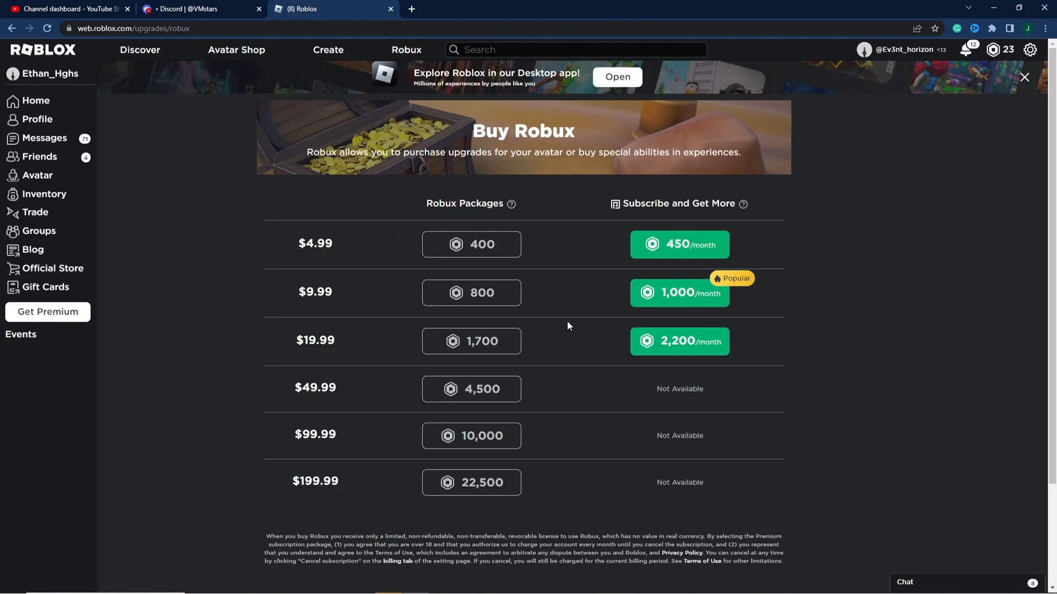
left_click(471, 341)
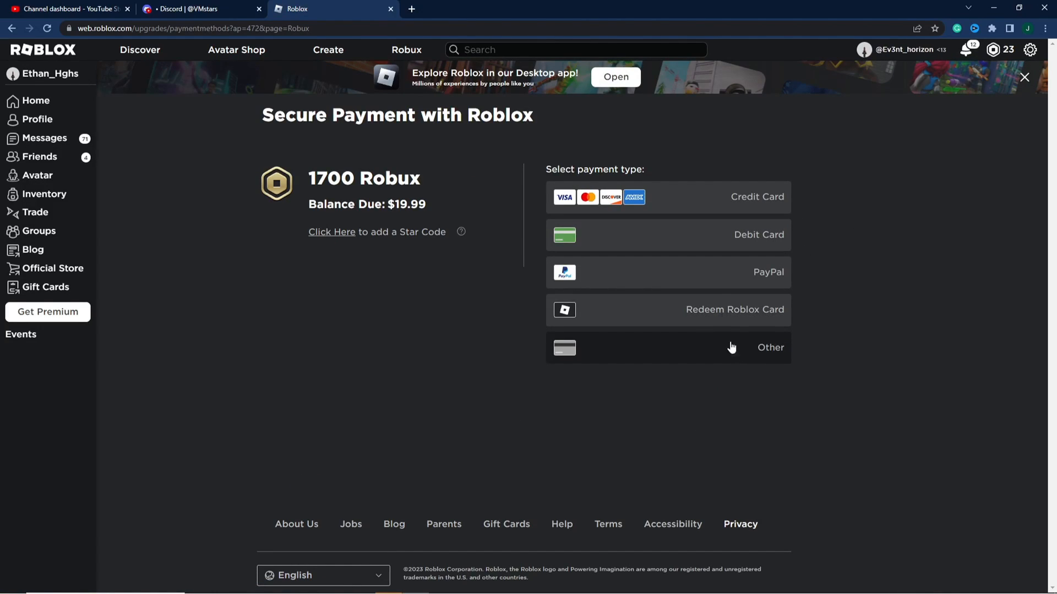
mouse_move(718, 199)
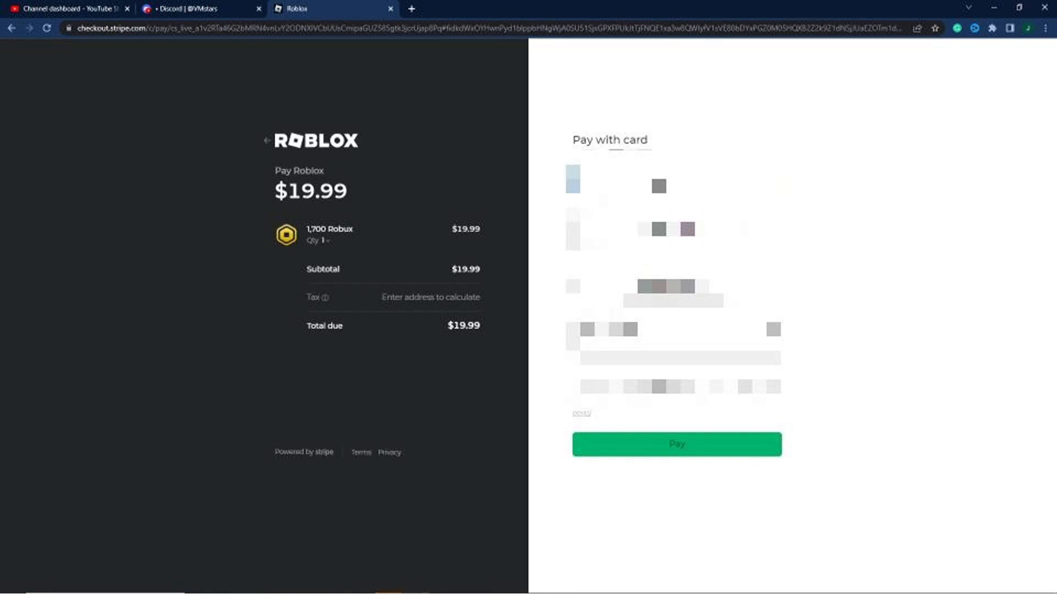
Step: Fill in the payer email and card details on Stripe Checkout
left_click(673, 178)
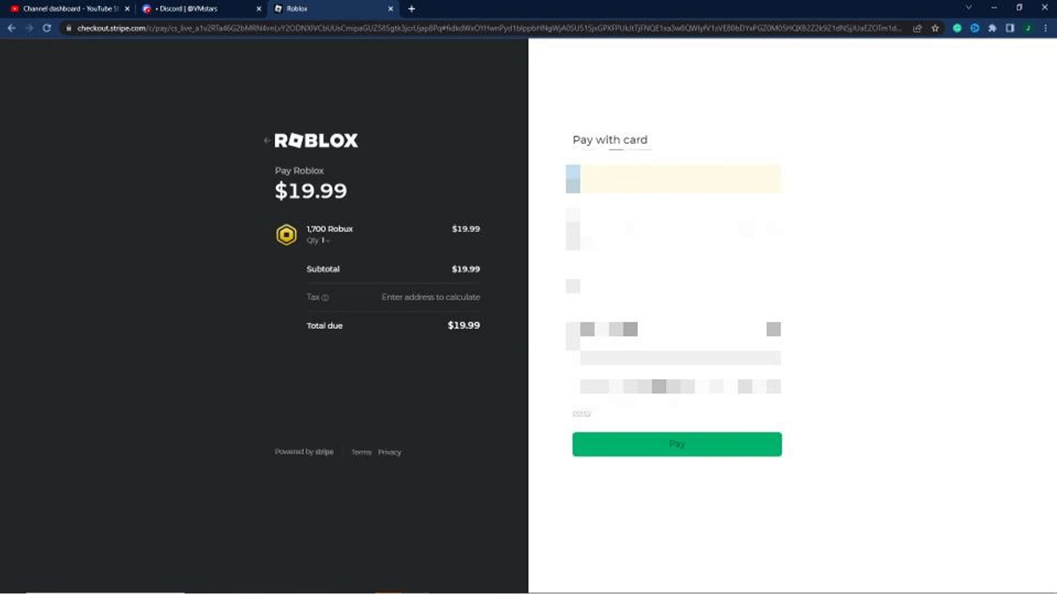
left_click(674, 226)
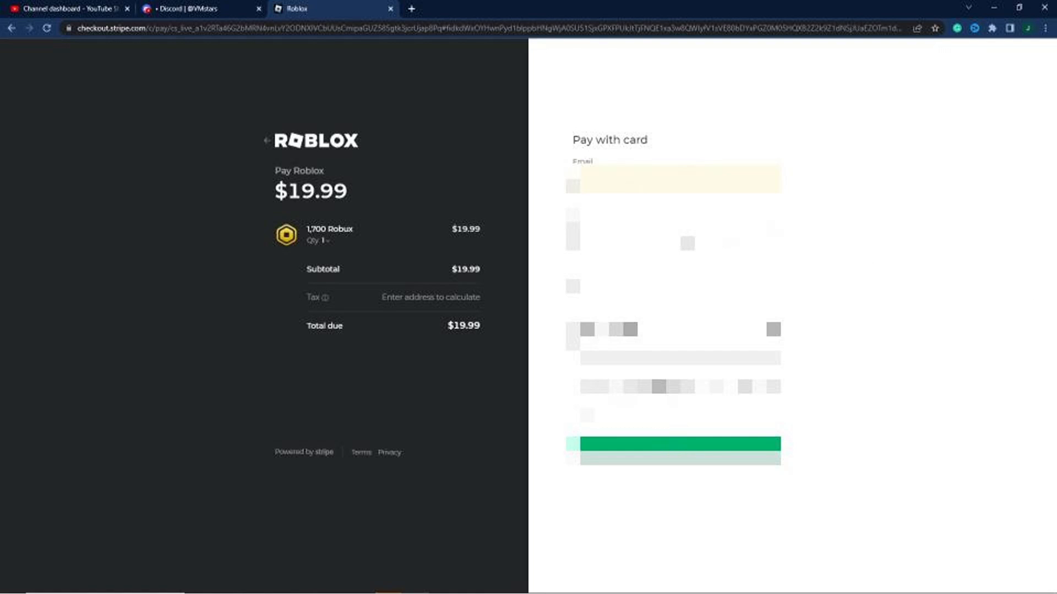
left_click(673, 286)
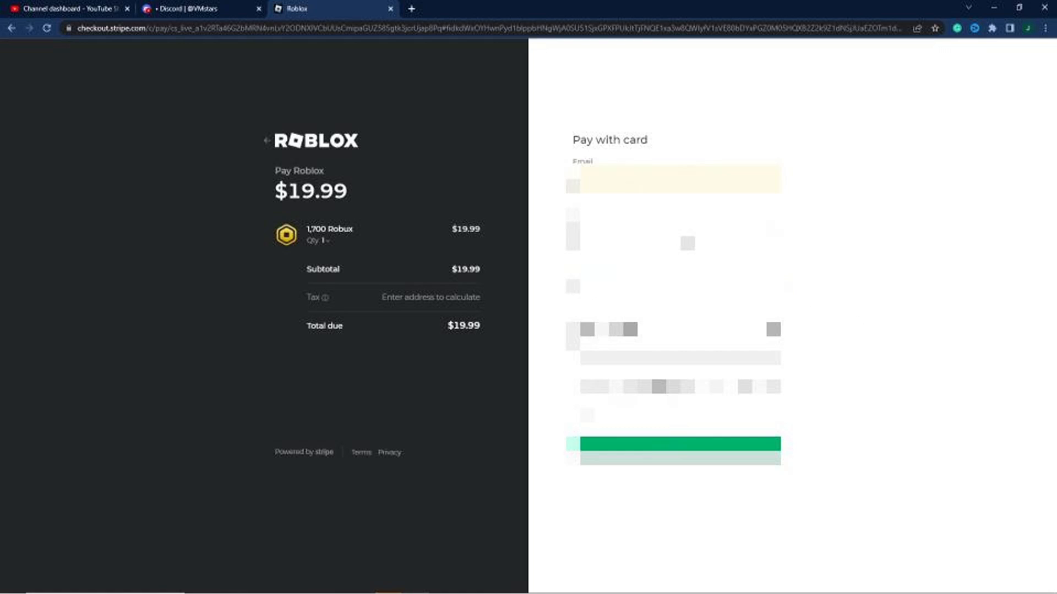
left_click(674, 357)
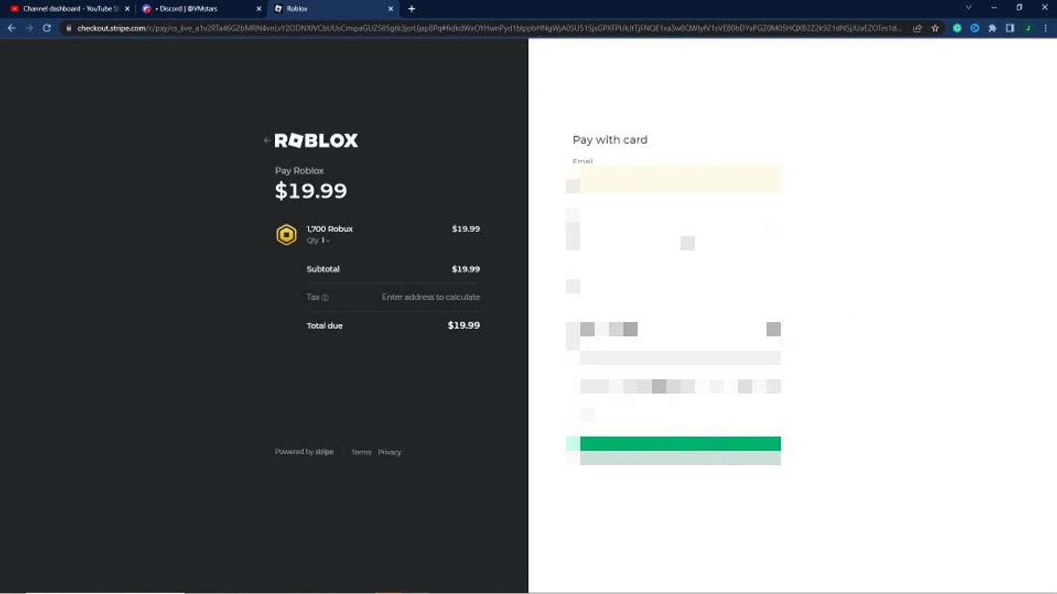
left_click(674, 358)
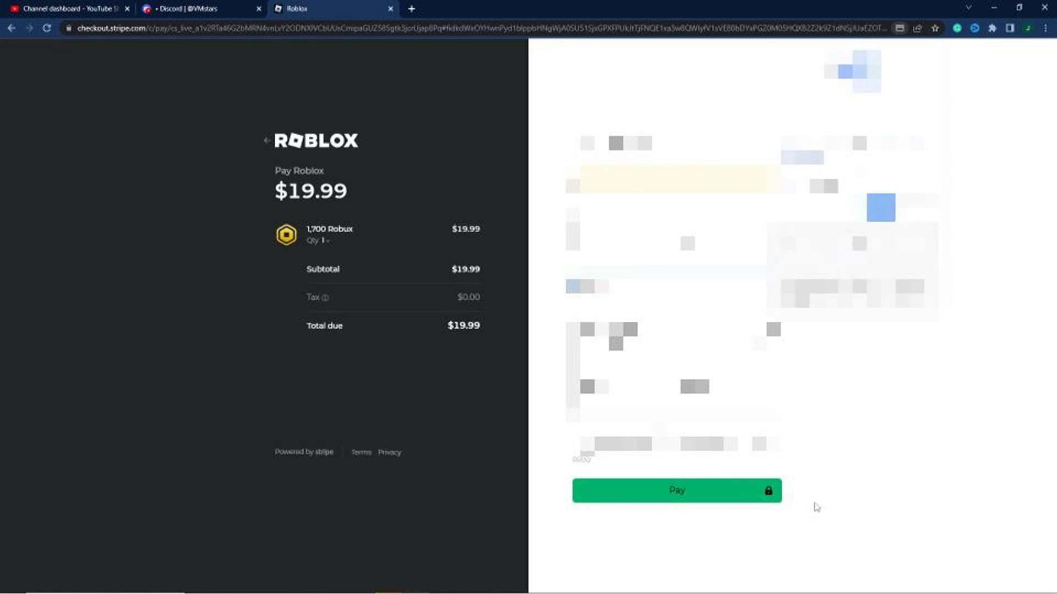
Step: Submit the $19.99 payment, then return to the Roblox Home page
left_click(675, 490)
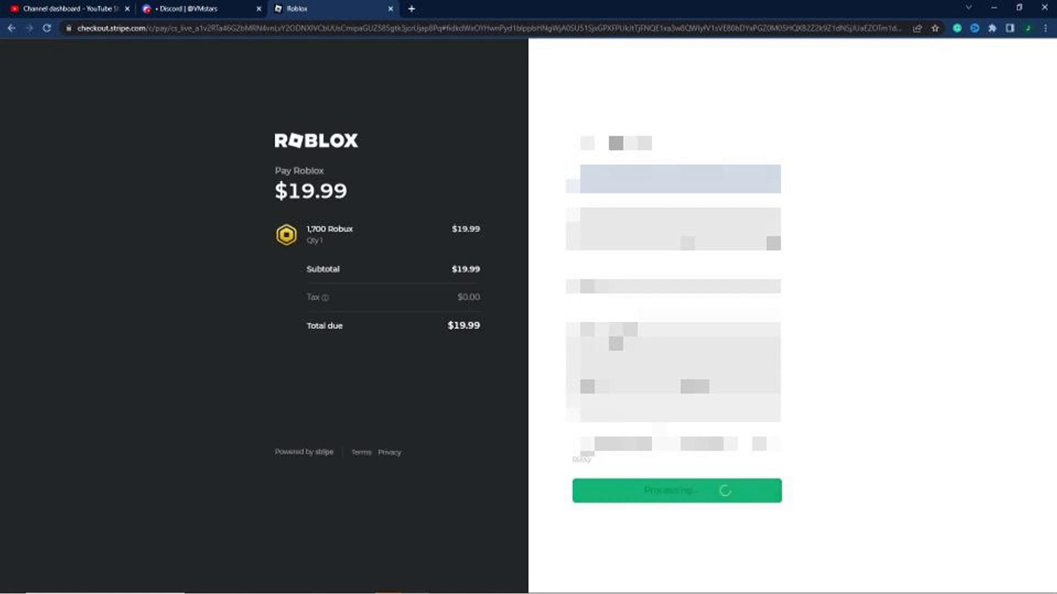
left_click(676, 490)
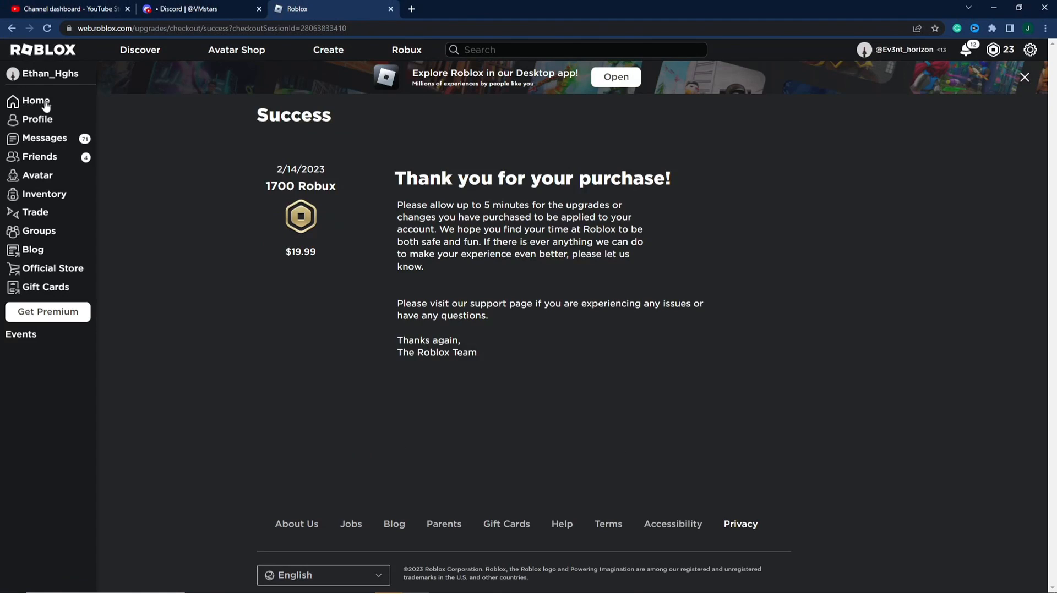
left_click(35, 100)
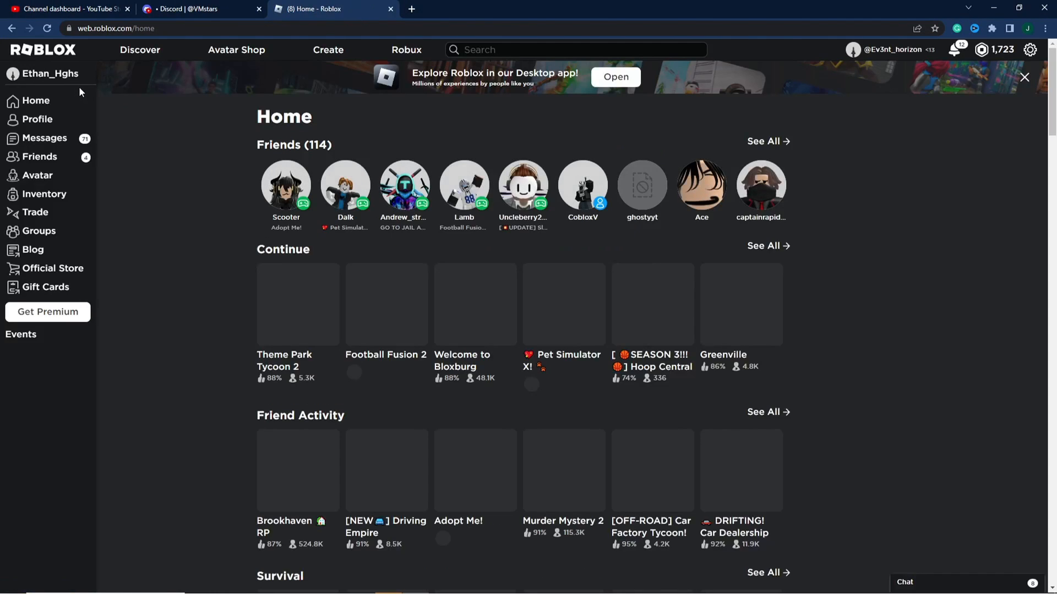